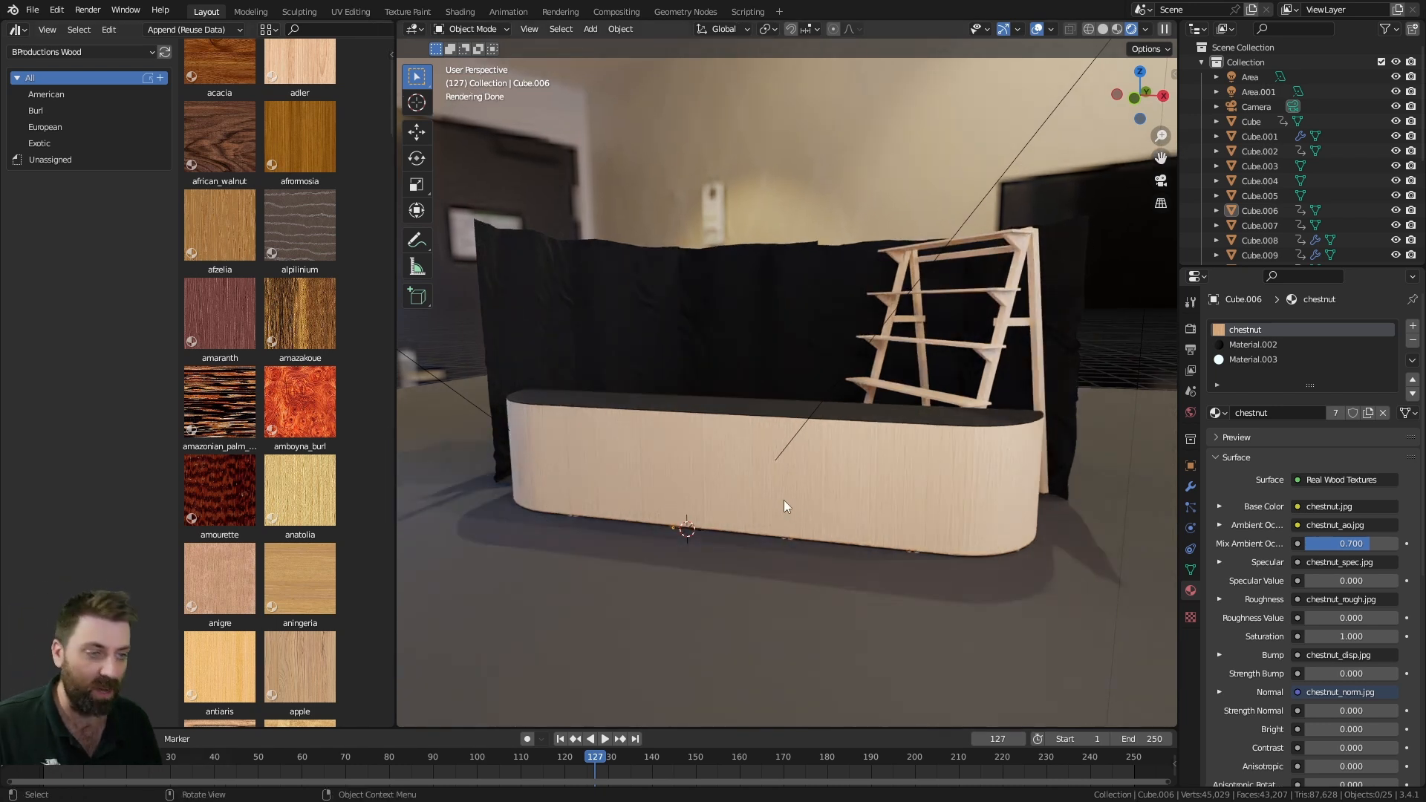
Apply birch and a second wood from the Wood library onto front panels of the bench
{"action": "scroll", "scroll_direction": "down", "scroll_amount": 3}
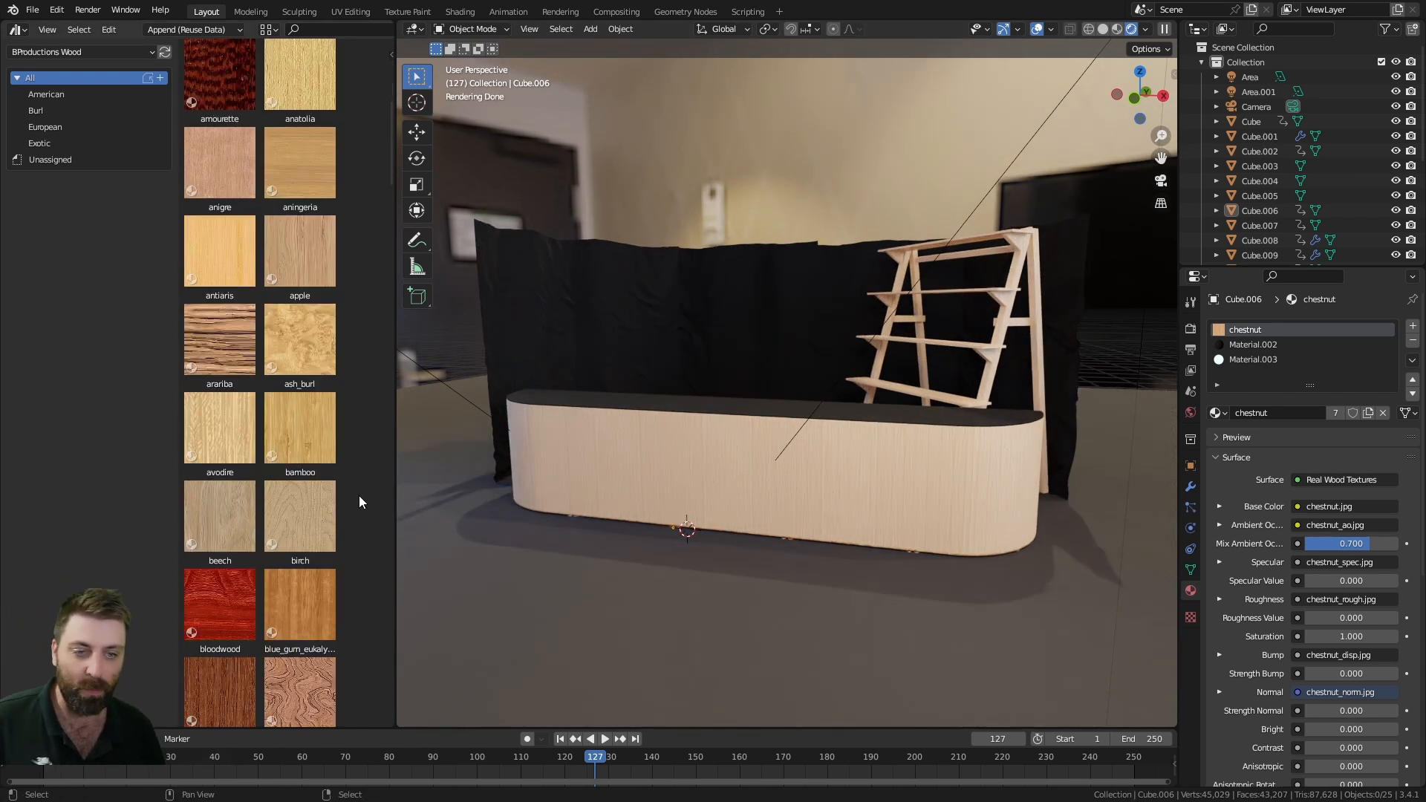
{"action": "left_click", "coordinate": [298, 339]}
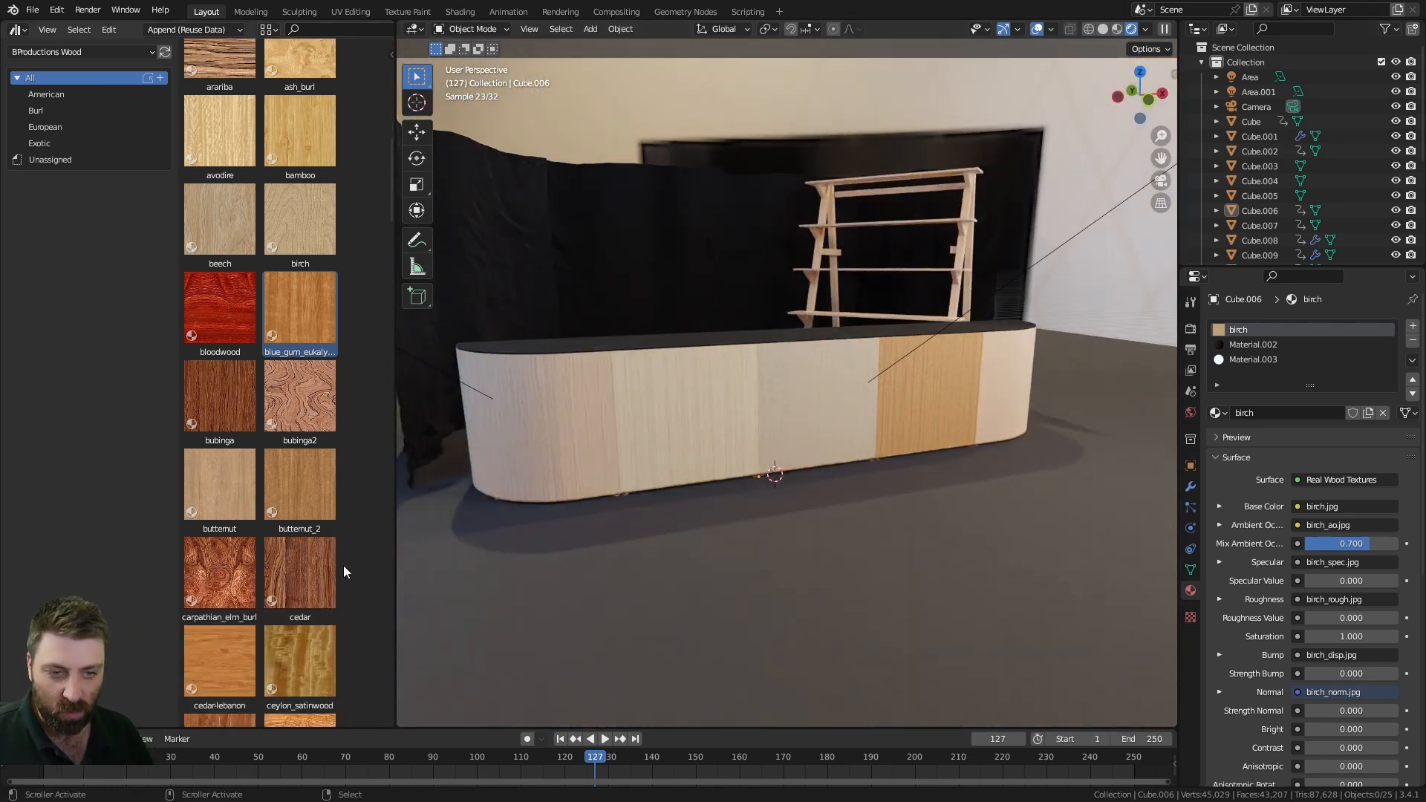
{"action": "left_click", "coordinate": [299, 483]}
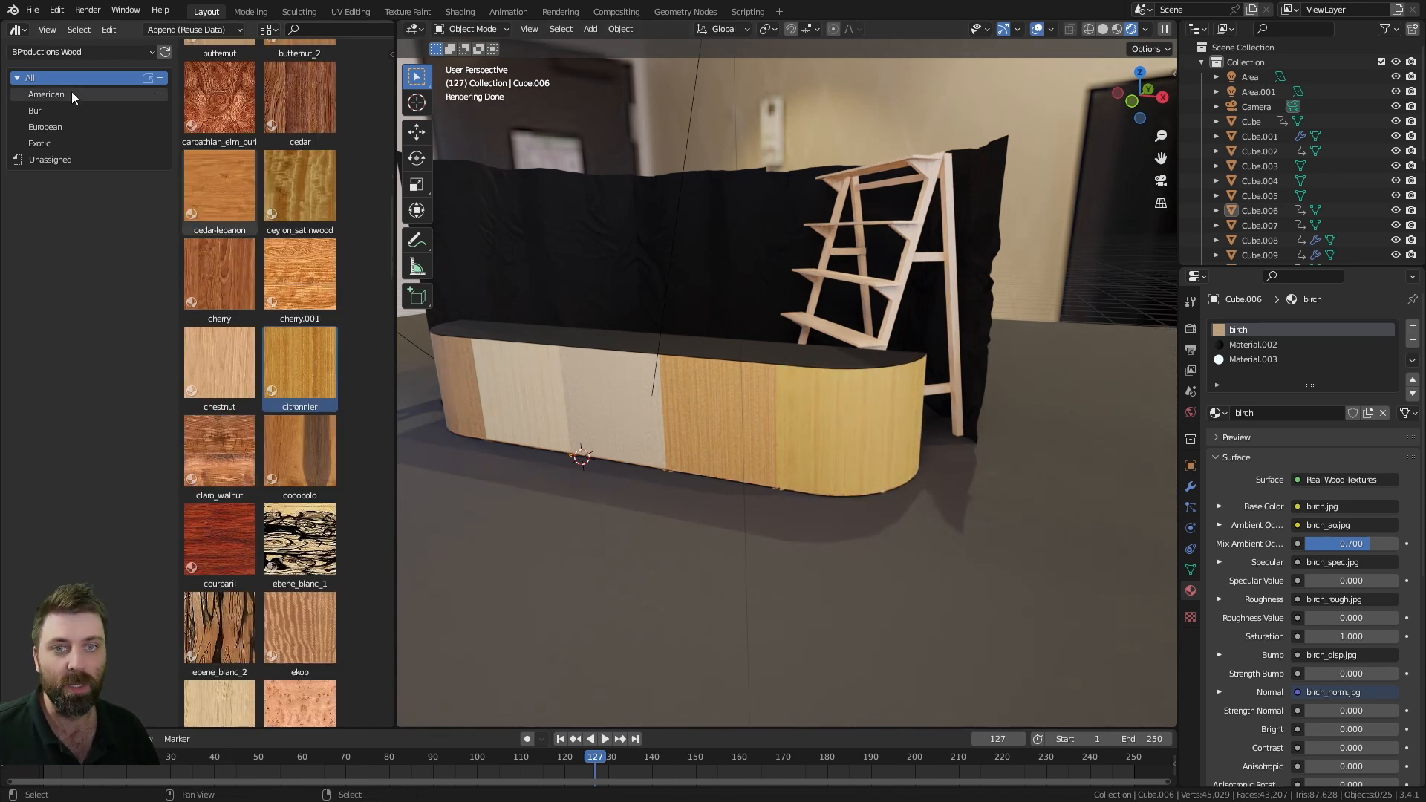
Filter to Burl woods, apply gum_red_2 to a bench panel, then move to the European catalog
{"action": "left_click", "coordinate": [36, 110]}
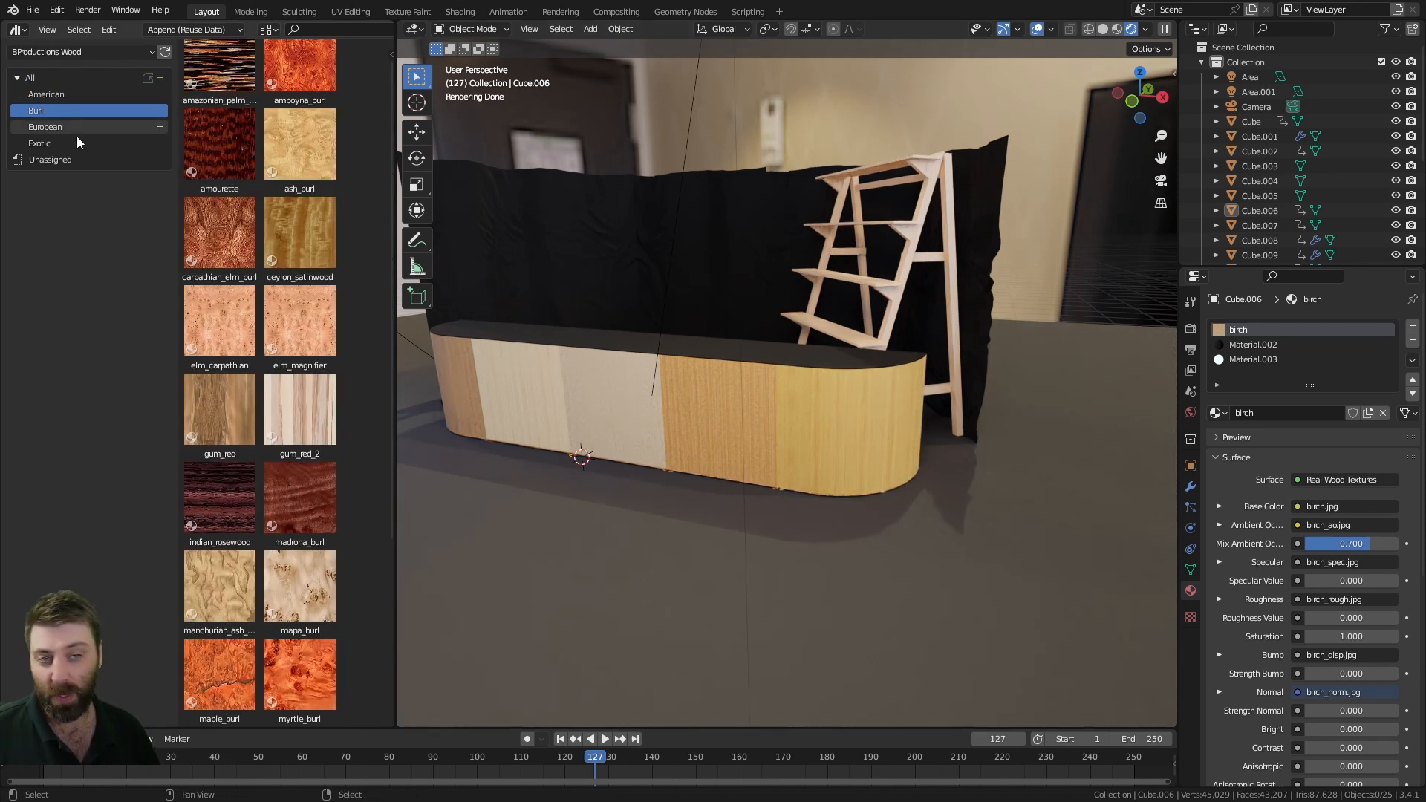
{"action": "left_click", "coordinate": [298, 410]}
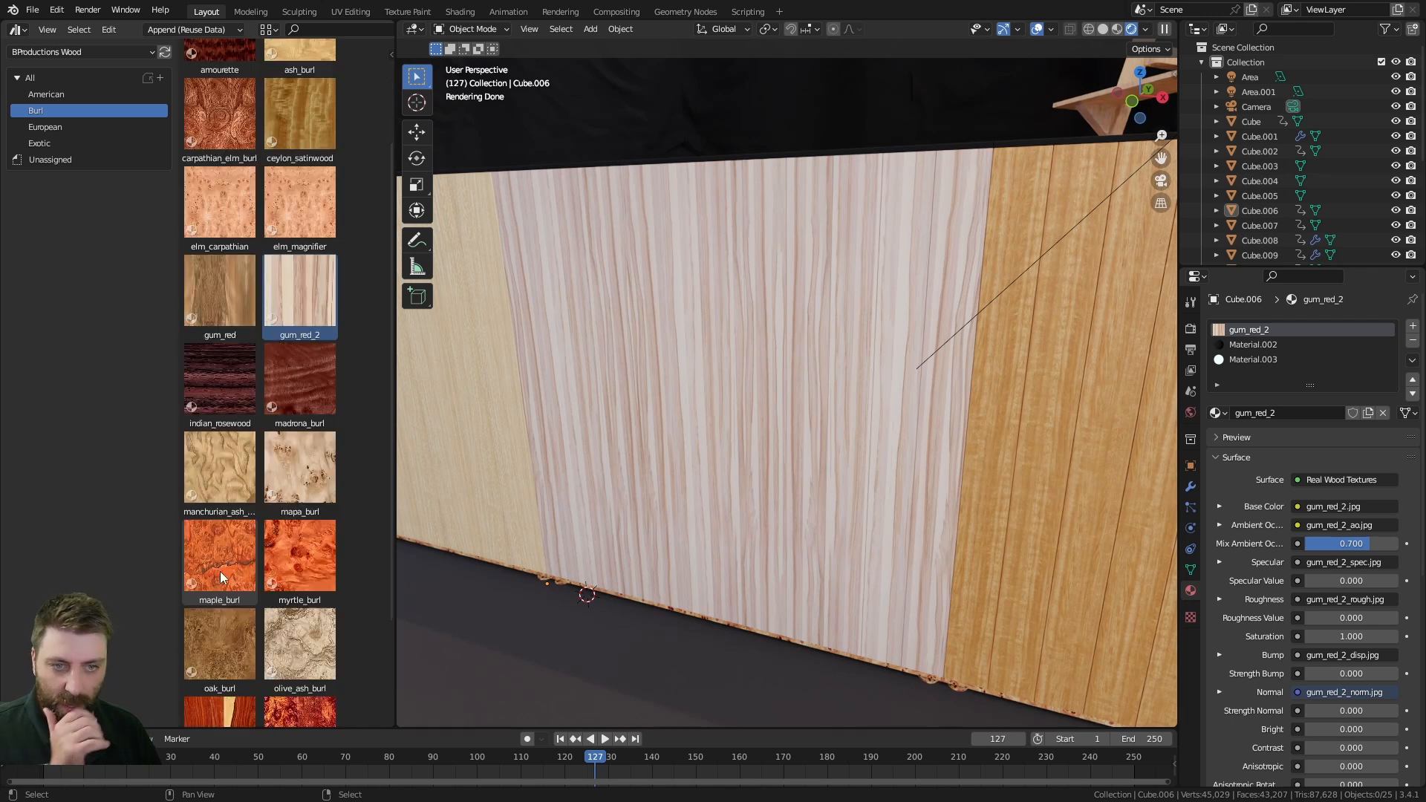
{"action": "scroll", "scroll_direction": "down", "scroll_amount": 3}
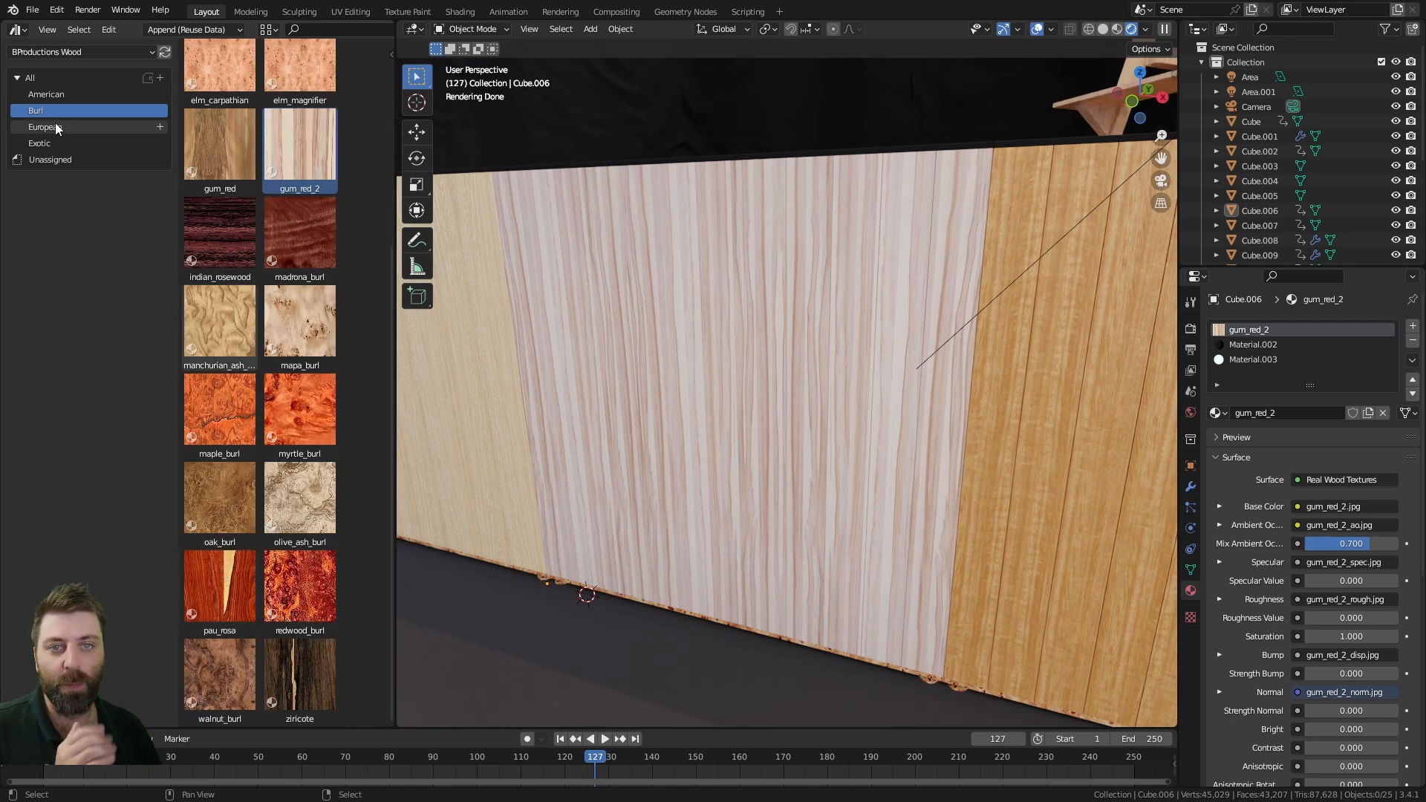
{"action": "left_click", "coordinate": [43, 126]}
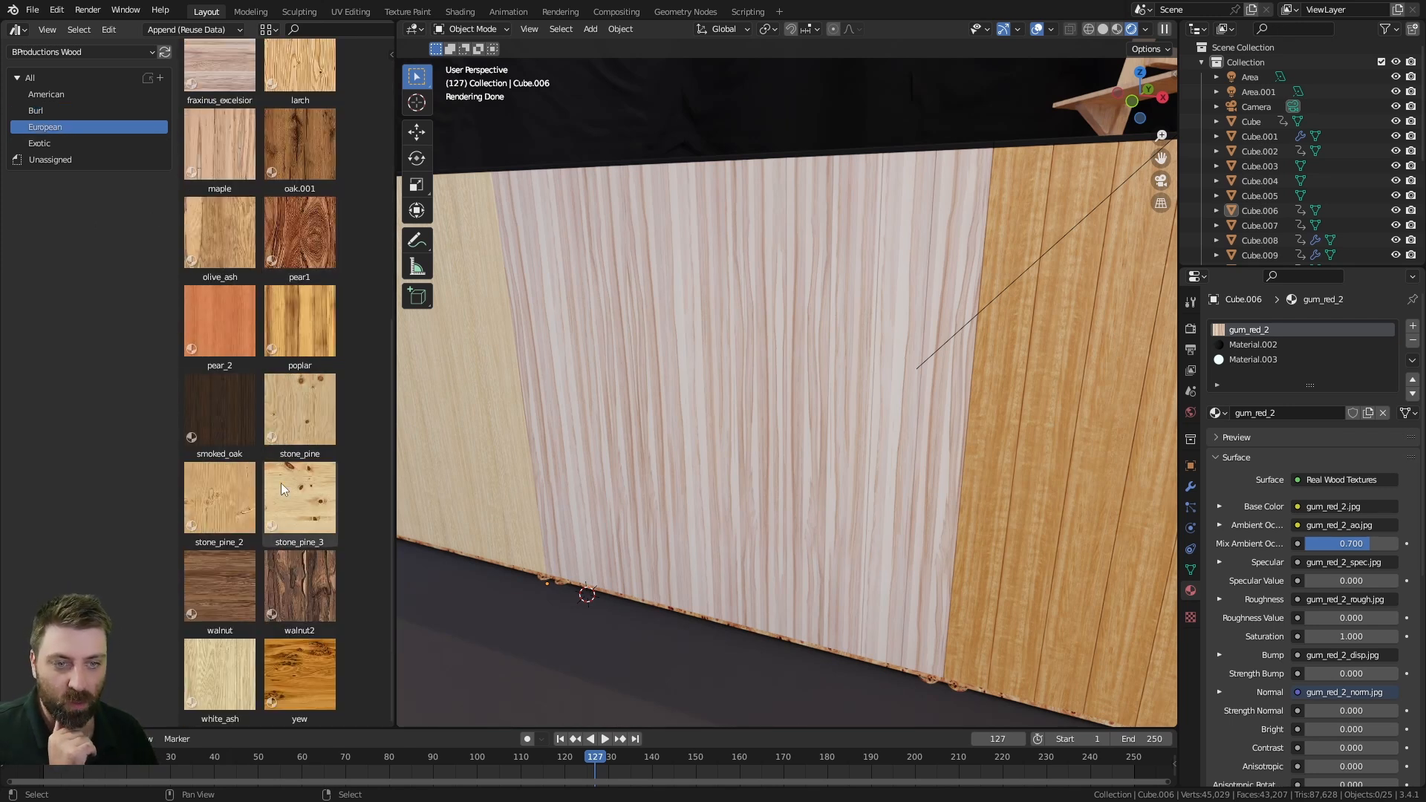
Apply the dark walnut2 European wood to another bench panel beside gum_red_2
{"action": "left_click", "coordinate": [298, 587]}
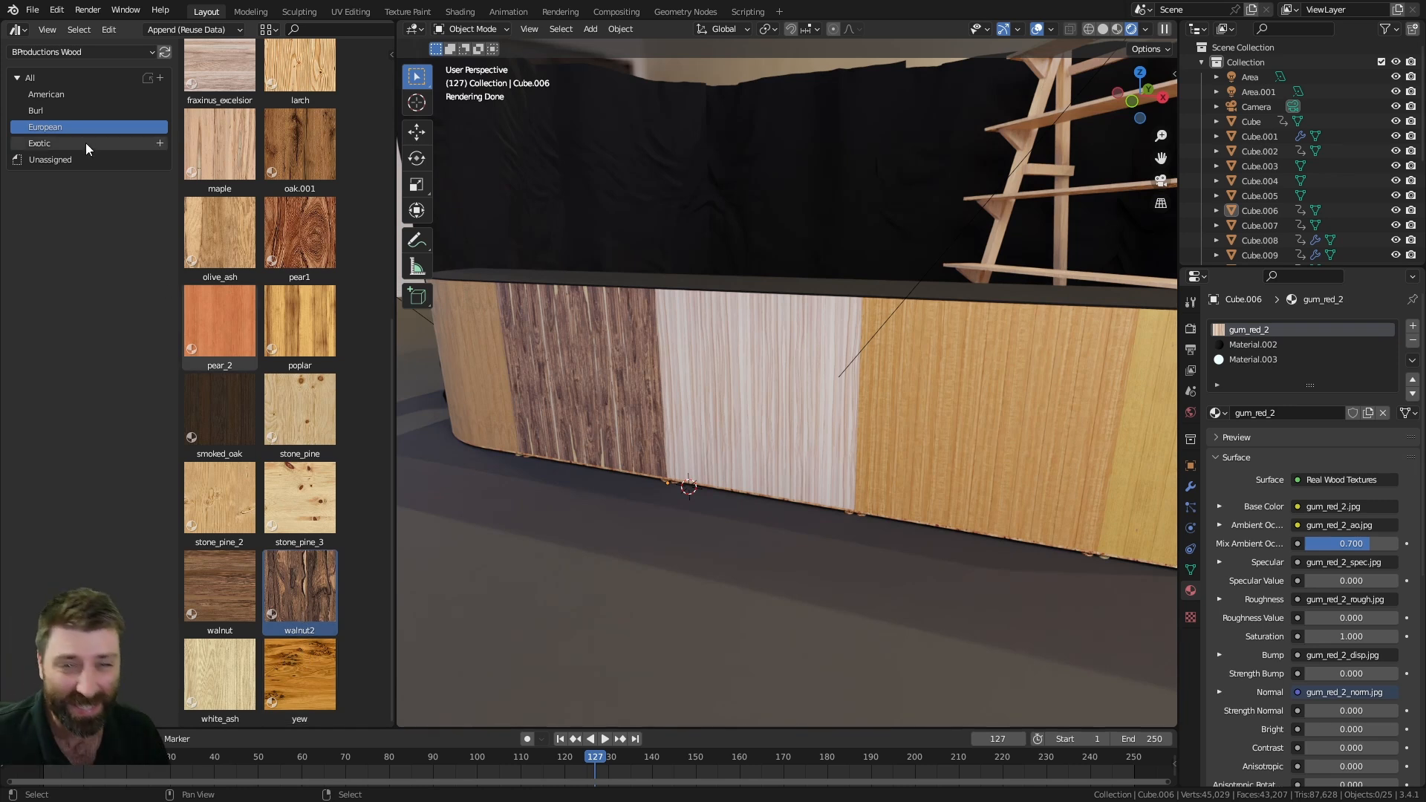
Show the Exotic catalog and restore a uniform chestnut finish across the whole bench
{"action": "left_click", "coordinate": [39, 143]}
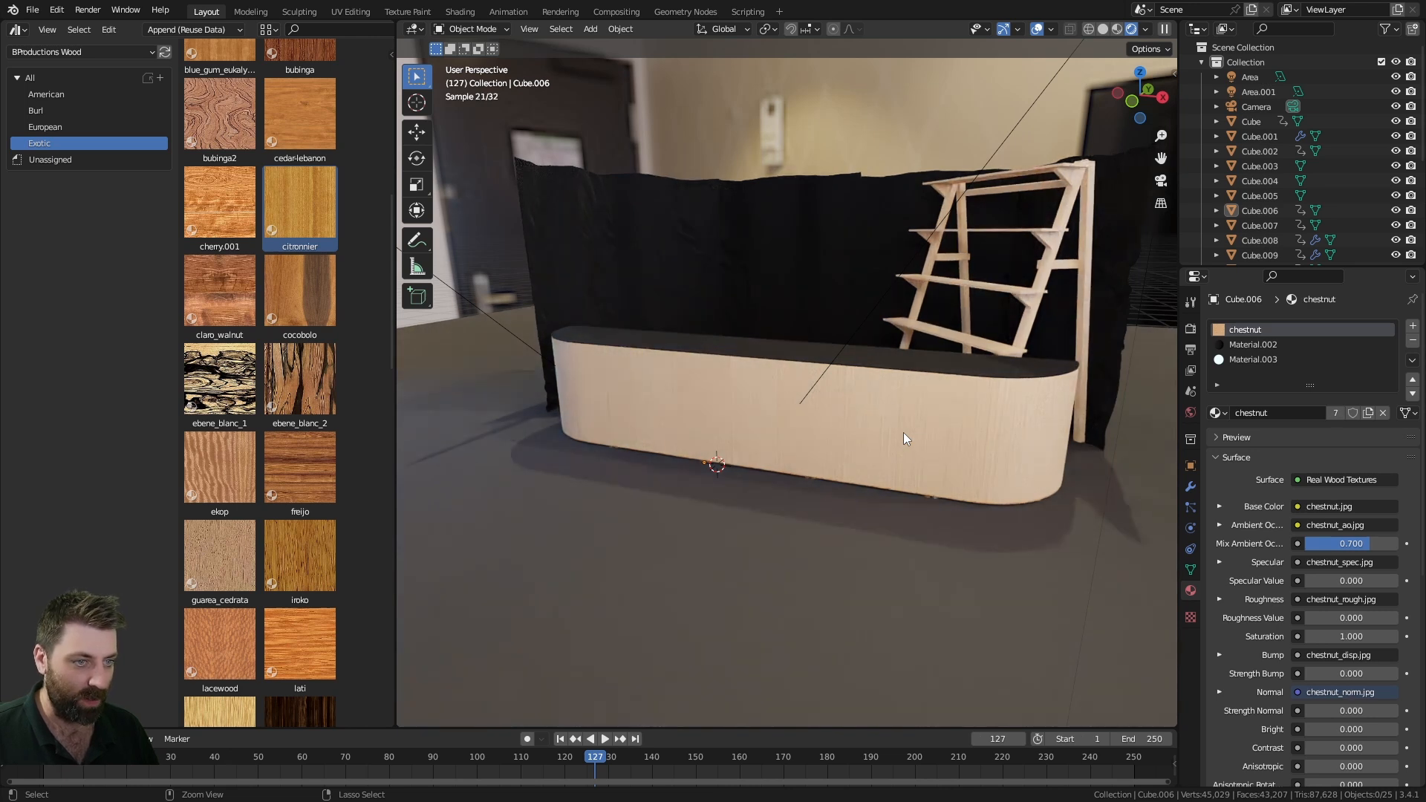
{"action": "left_click_drag", "start_coordinate": [905, 440], "coordinate": [784, 456]}
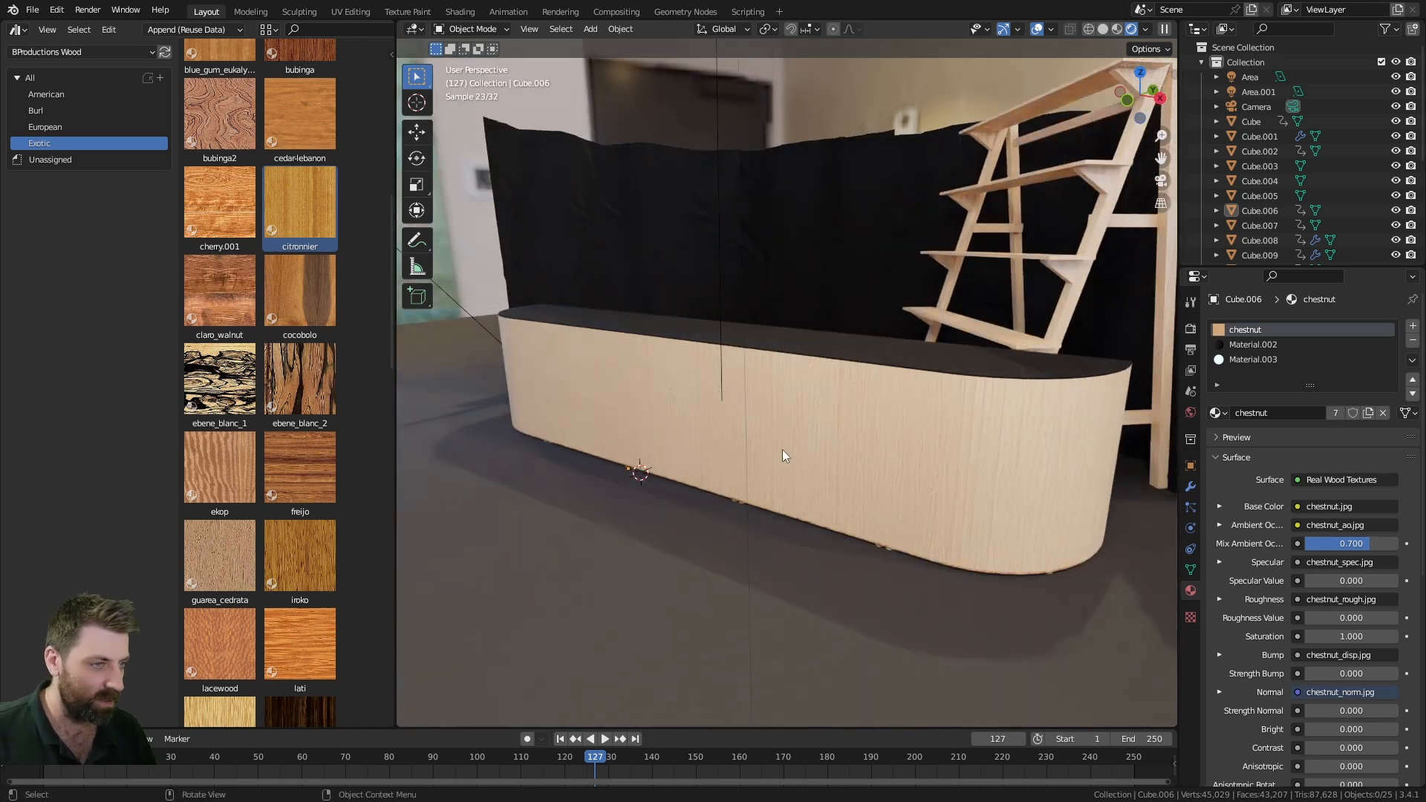